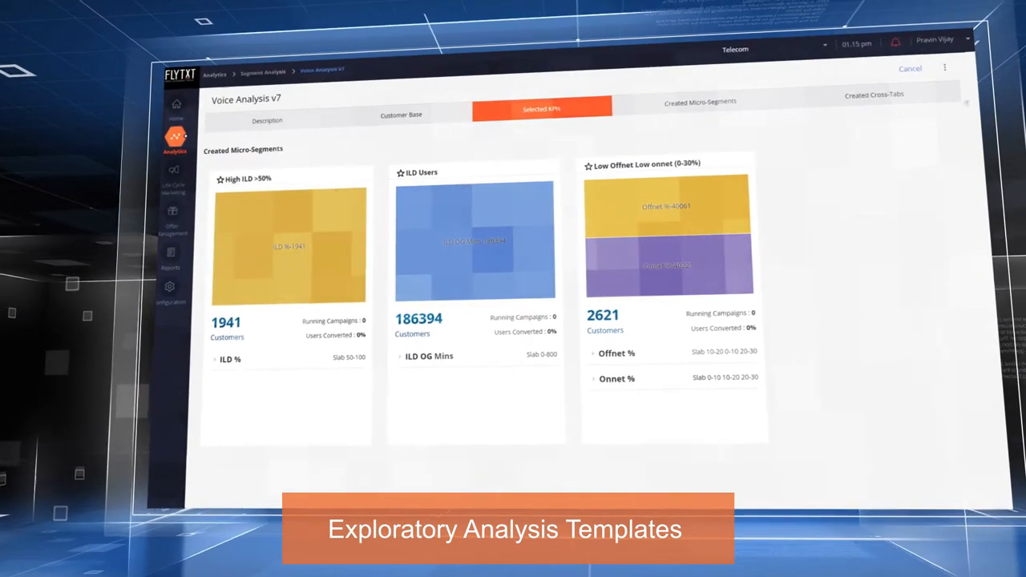
Step: Show the Created Cross-Tabs of Voice Analysis v7, including the Onnet % vs Offnet % heatmap
{"action": "left_click", "coordinate": [873, 95]}
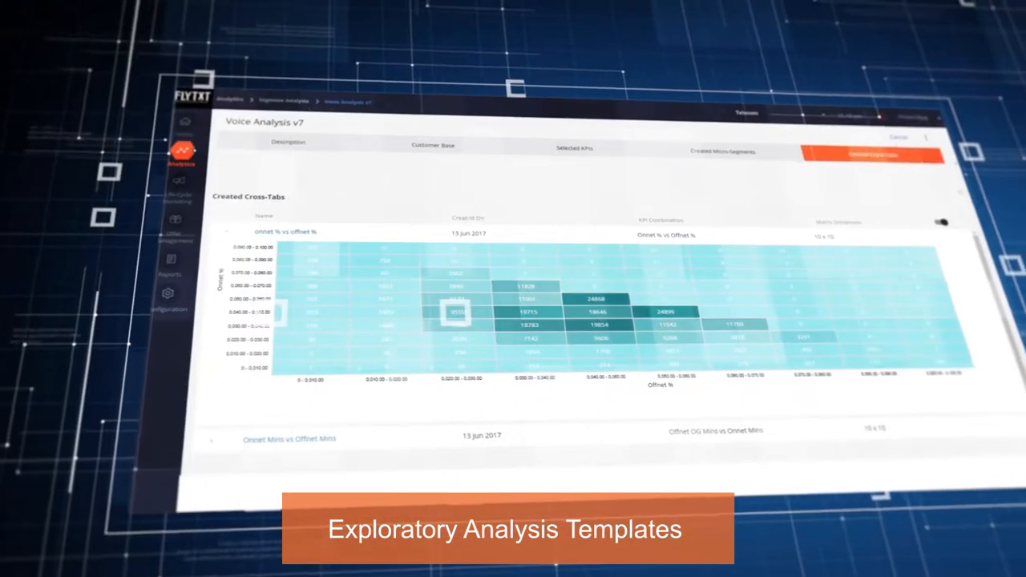